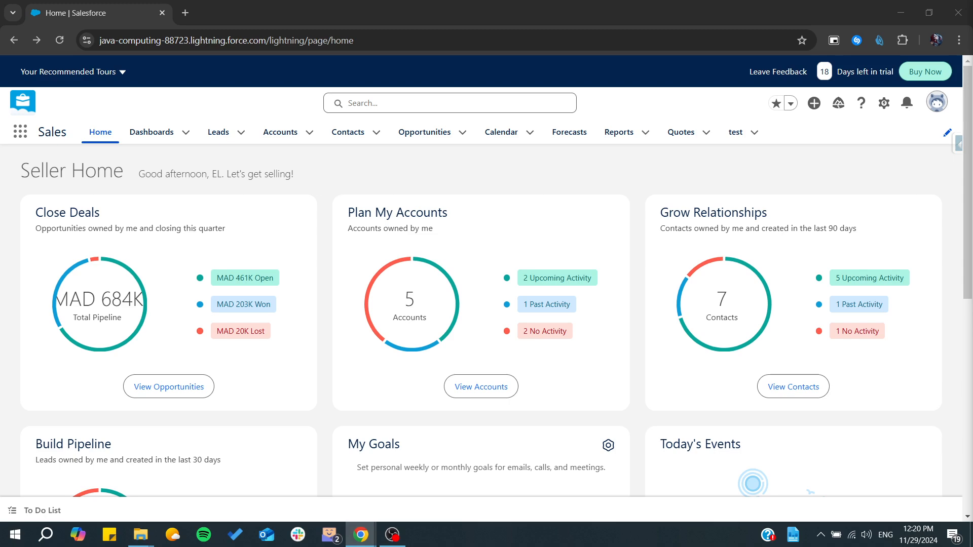
mouse_move(376, 170)
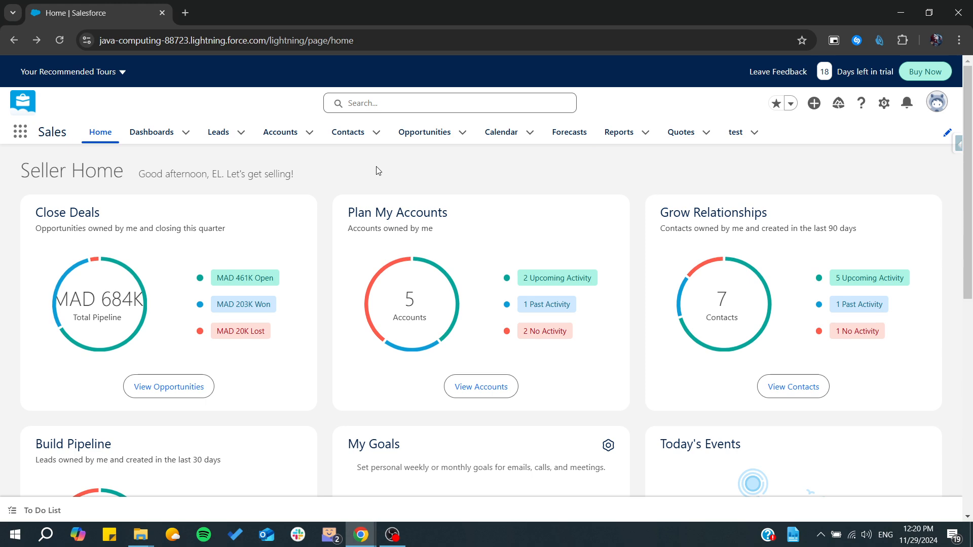
mouse_move(608, 144)
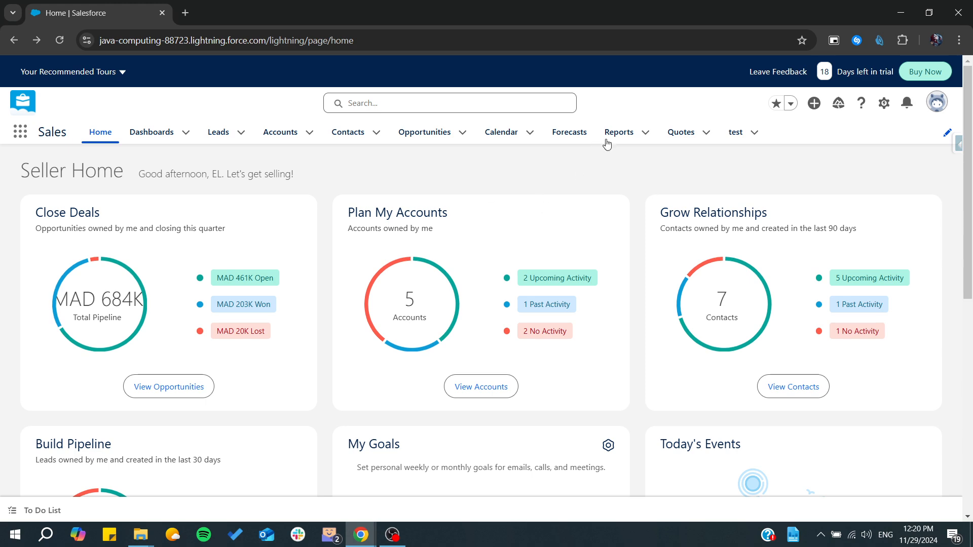
- Go to Reports and start a New Report, bringing up the Create Report chooser
click(618, 131)
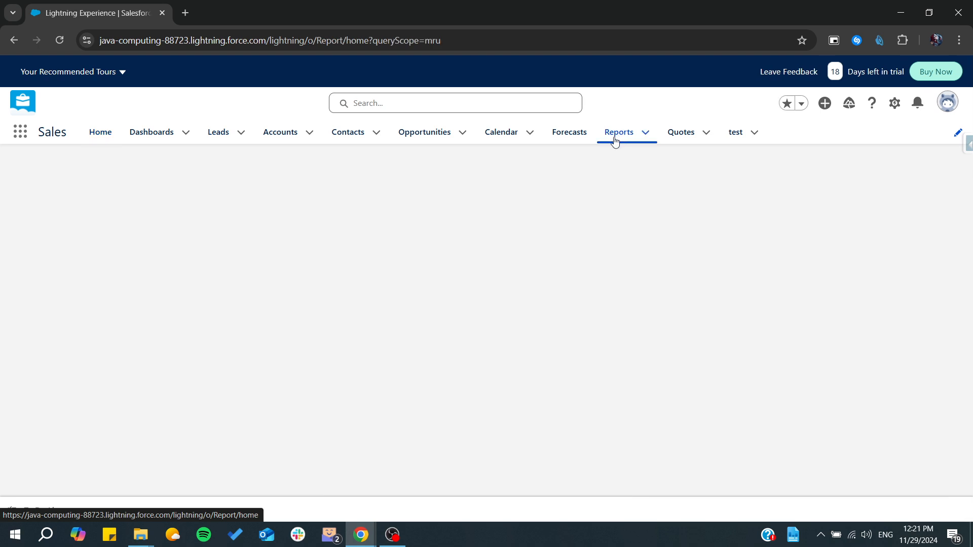
click(618, 132)
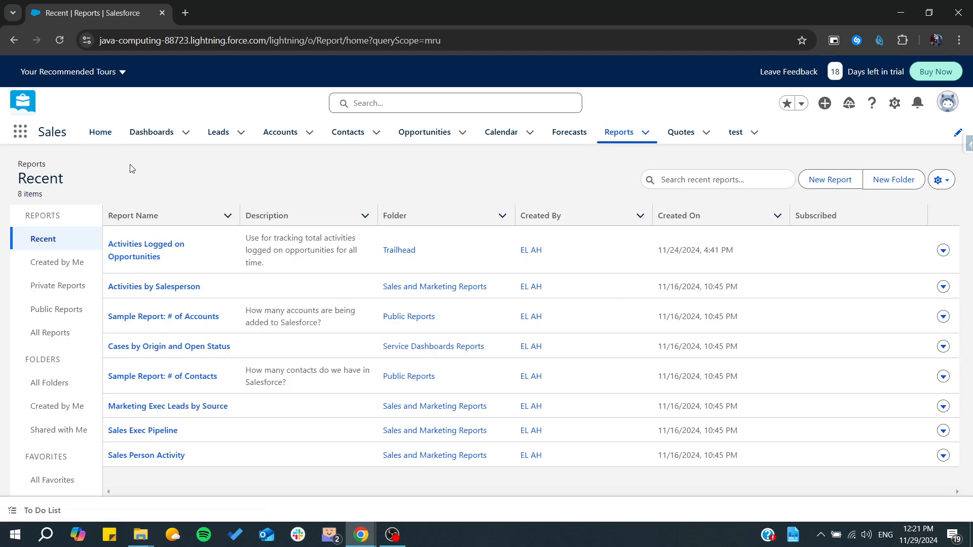
click(830, 179)
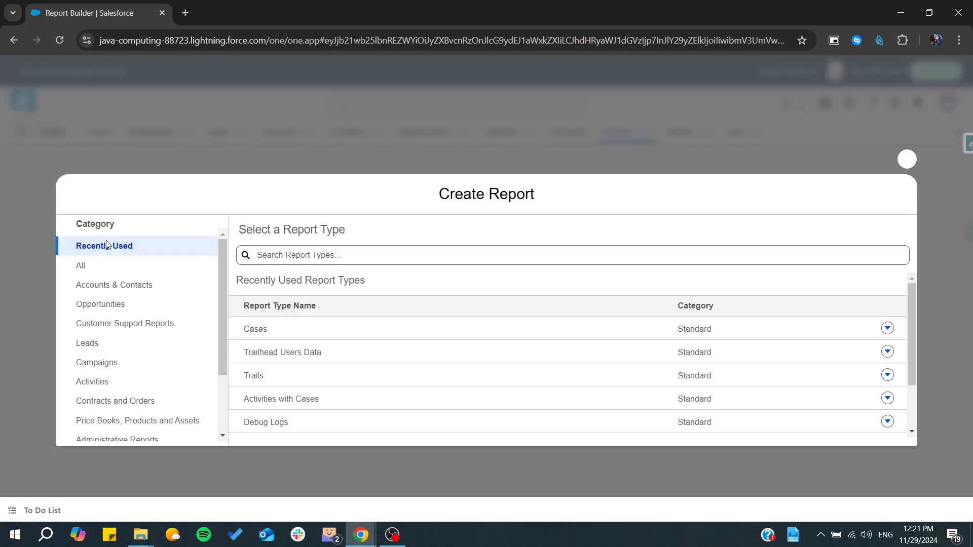
- Under All report types, search 'conta' and show details for Contacts & Accounts
click(81, 265)
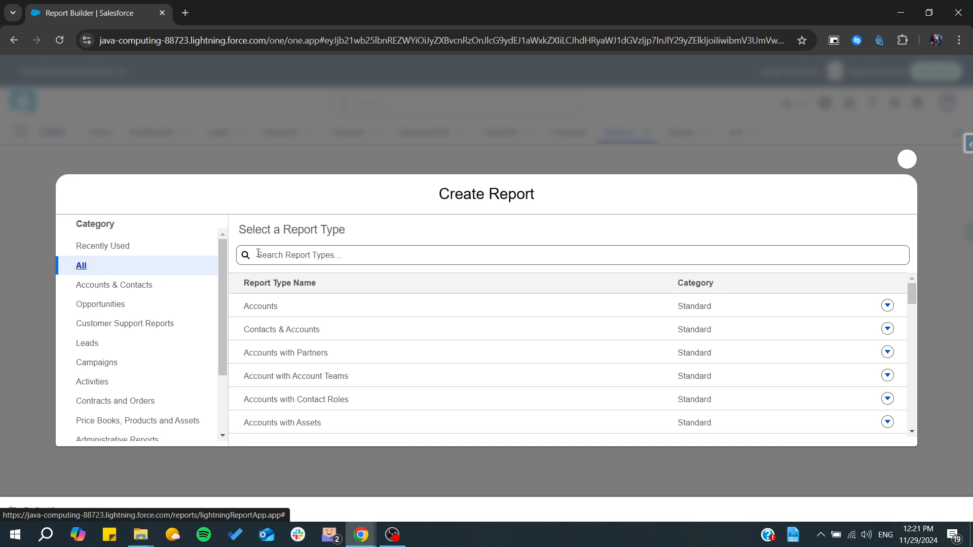
mouse_move(281, 329)
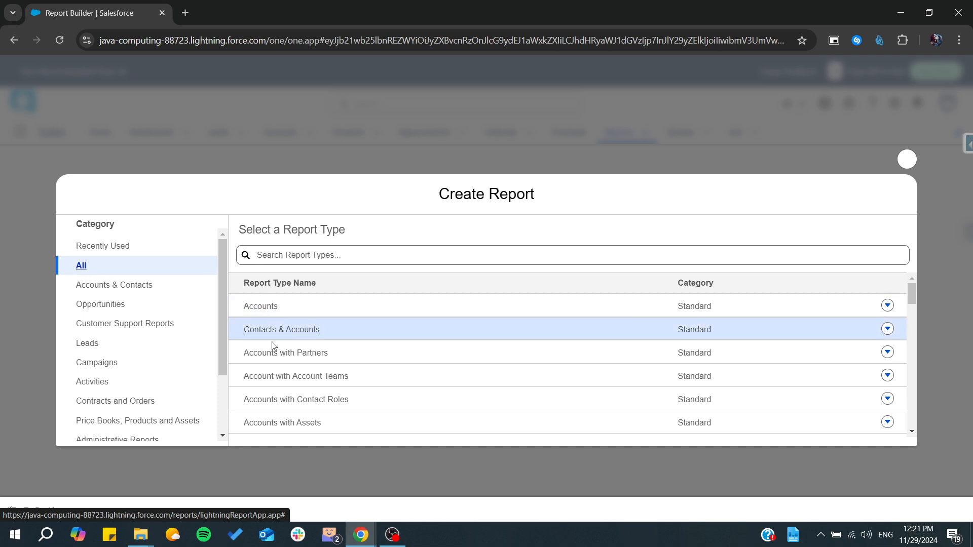
scroll(down, 3)
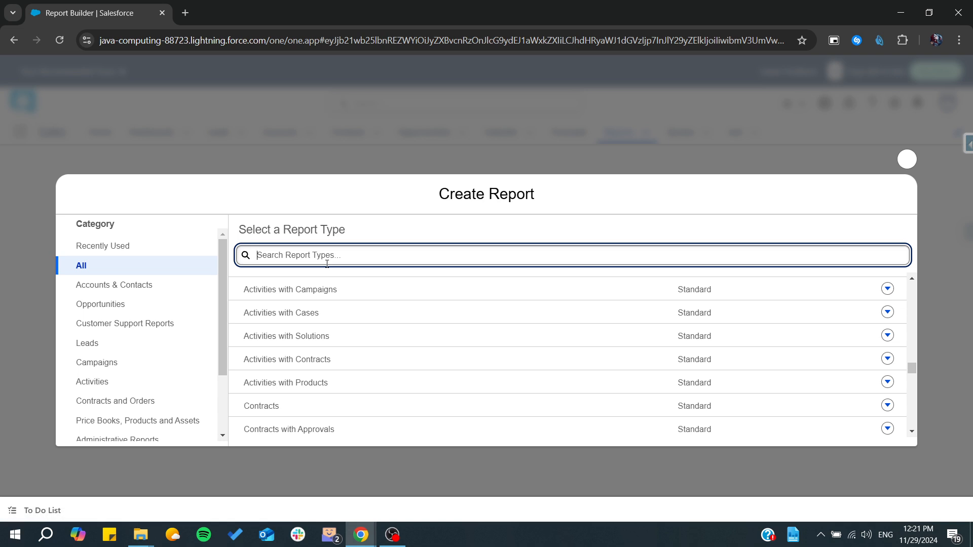
text(contact)
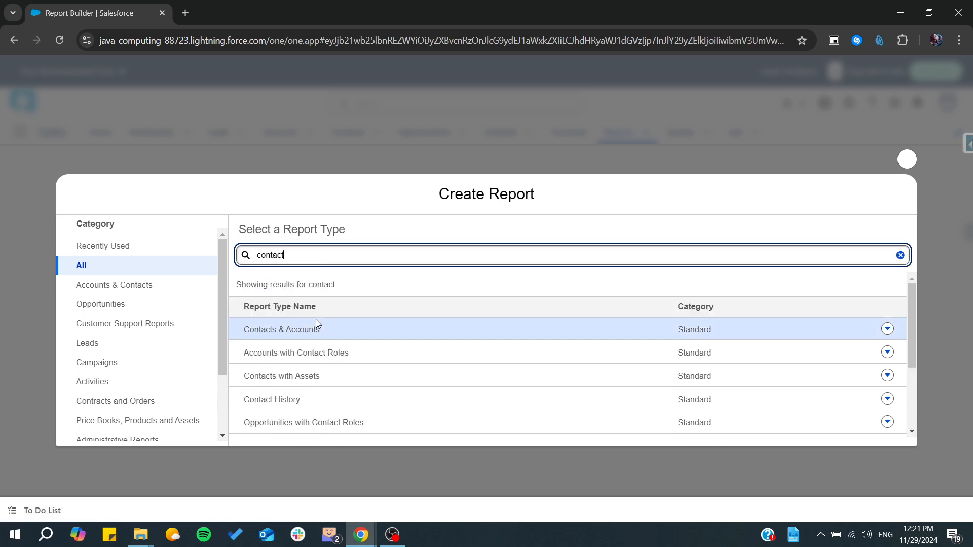
mouse_move(281, 329)
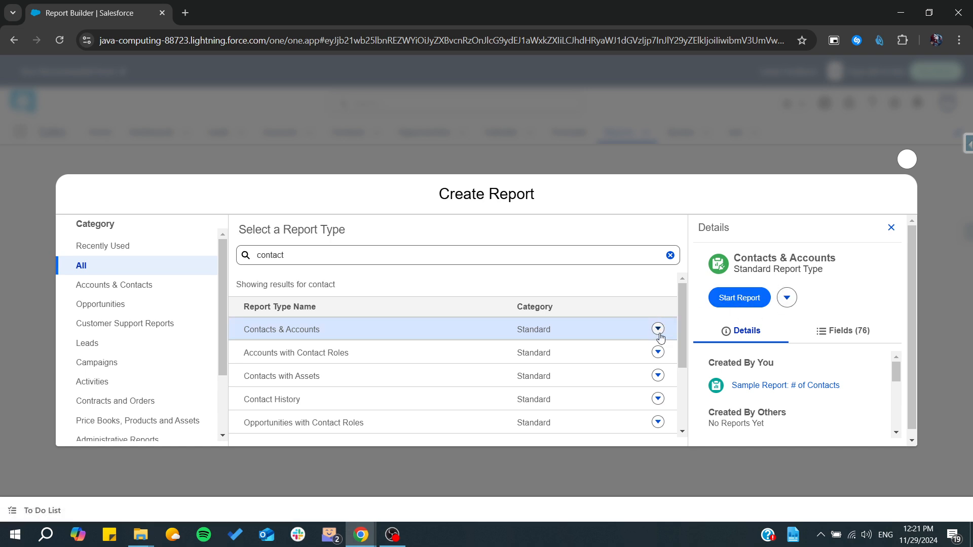
click(656, 329)
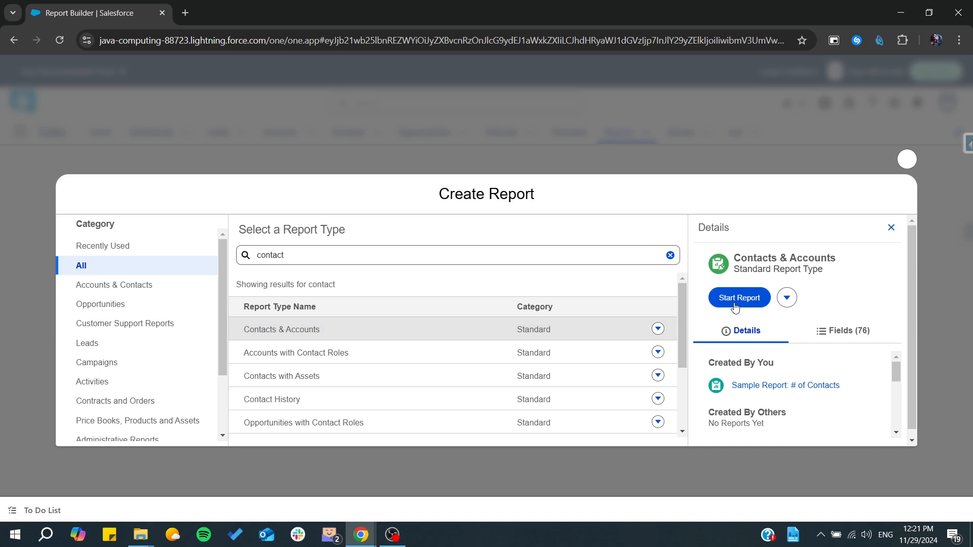
- Start the Contacts & Accounts report and run it across all accounts, listing 10 contacts
click(738, 297)
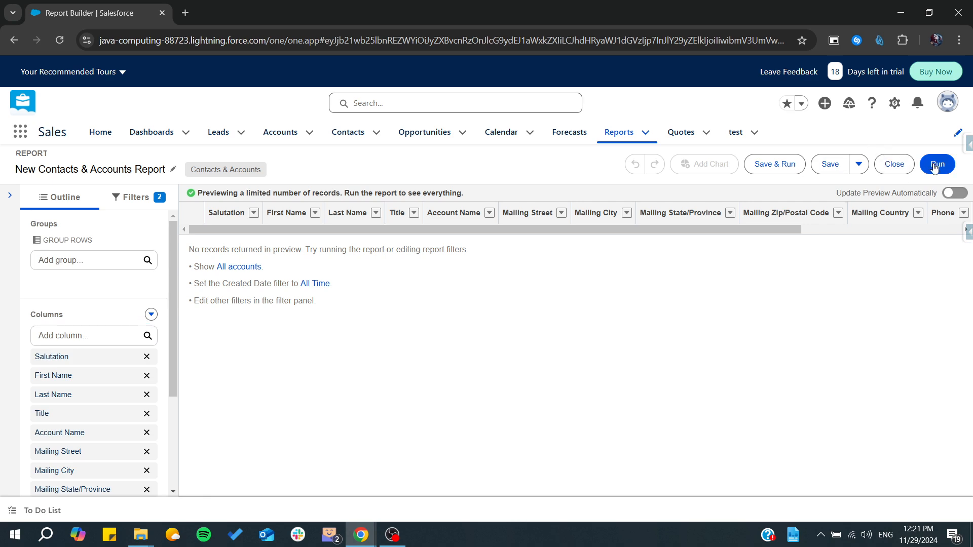
click(936, 164)
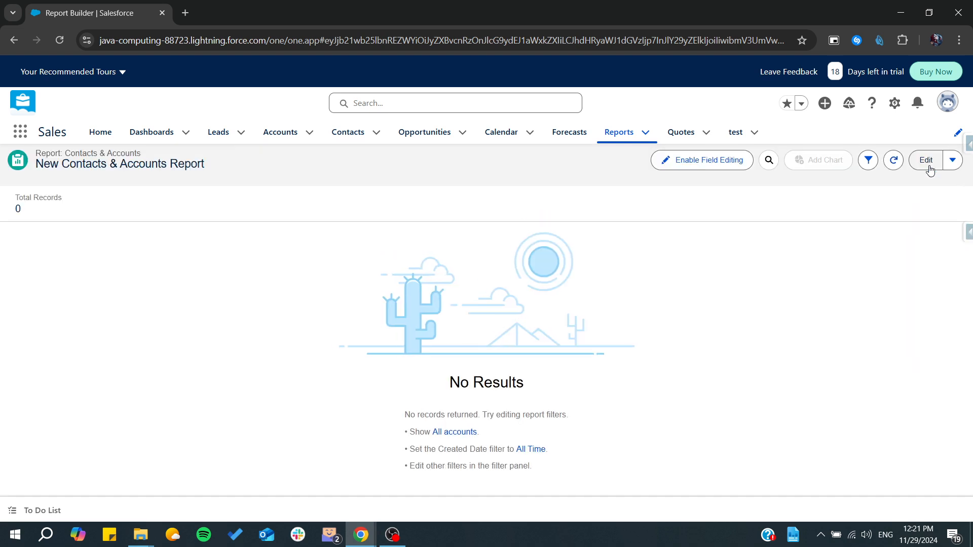
mouse_move(517, 442)
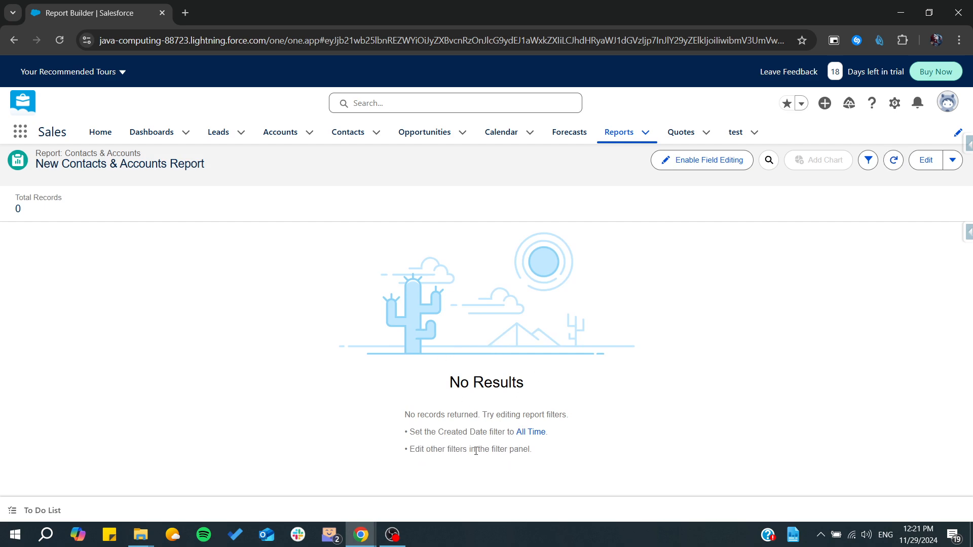
click(530, 432)
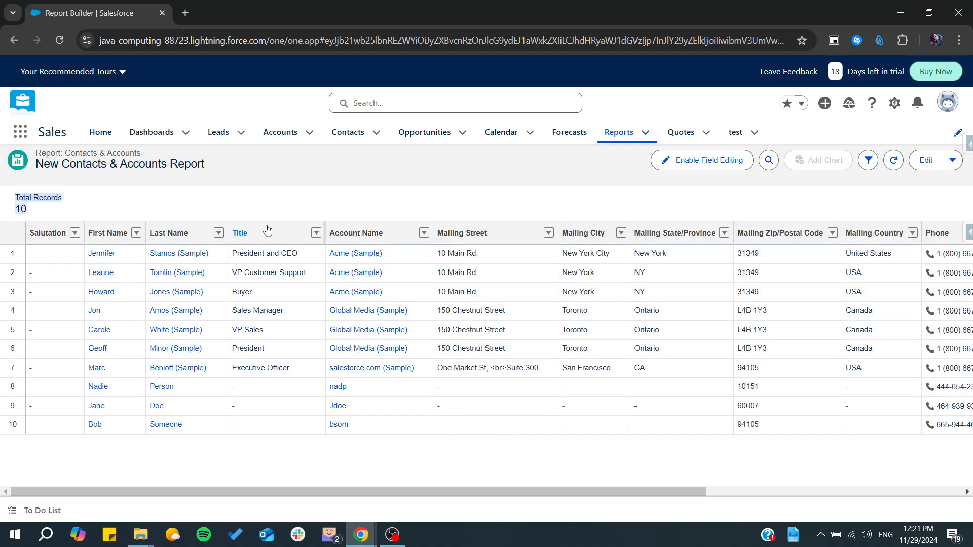
- From the report's more actions, review Export with Excel .xls format and cancel without exporting
click(953, 160)
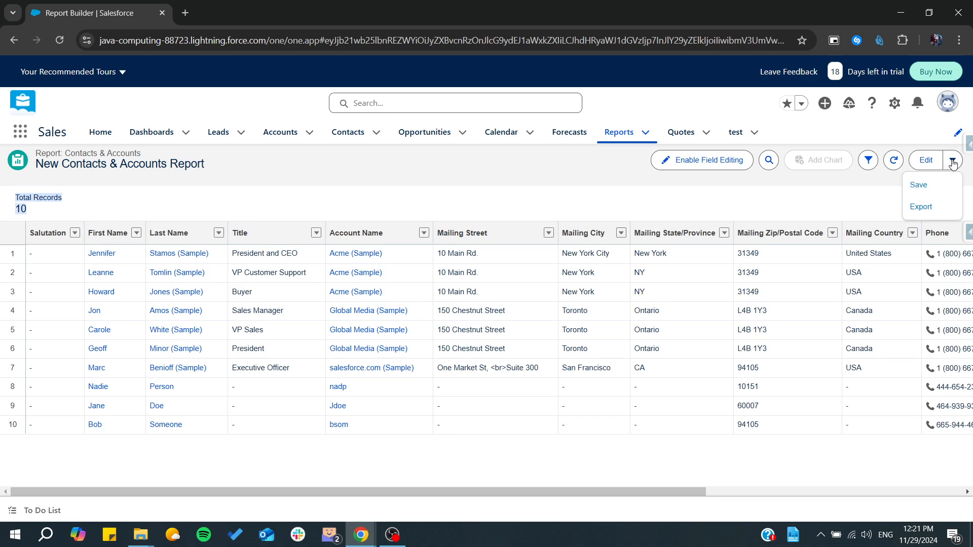
click(922, 212)
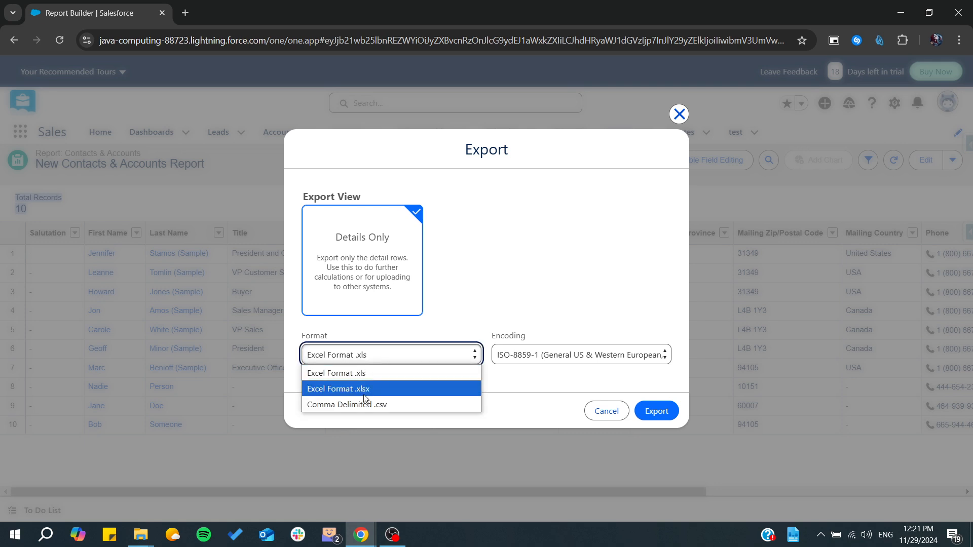
mouse_move(336, 373)
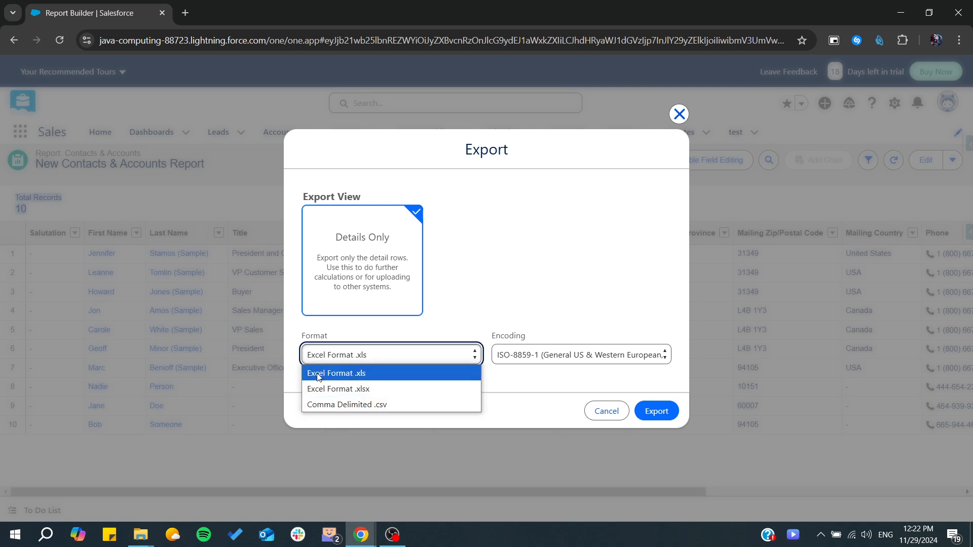
click(580, 354)
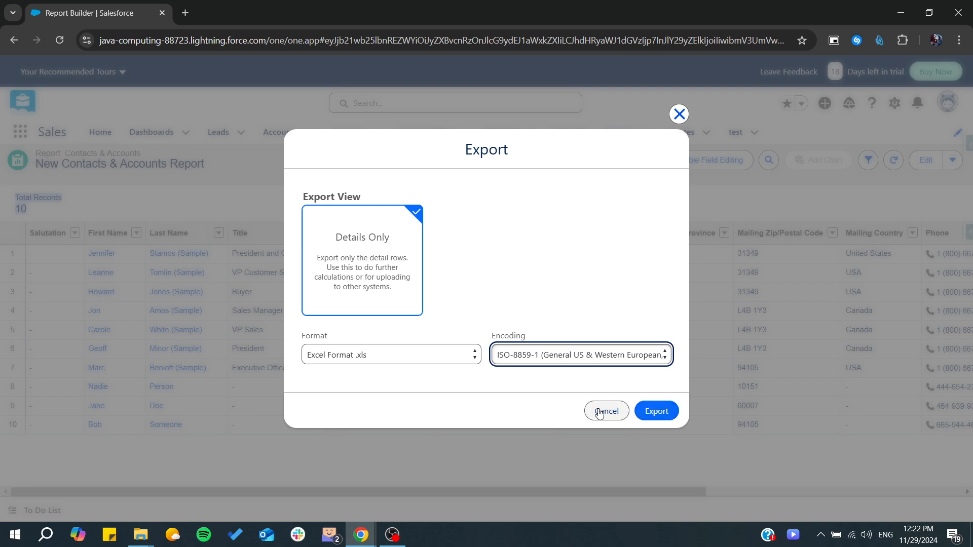
click(605, 411)
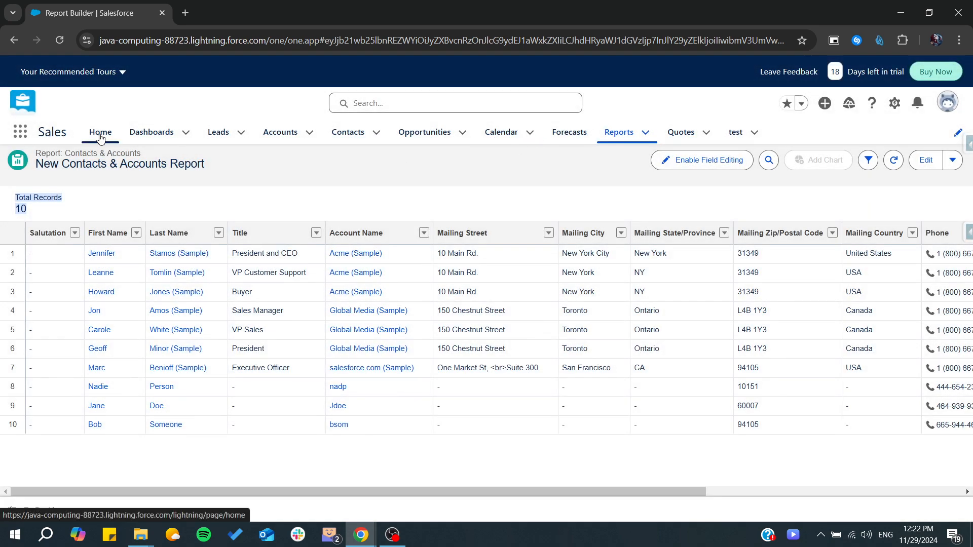
- From Sales Home, launch Salesforce Inspector Reloaded's Data Export page with its default Account query
click(100, 131)
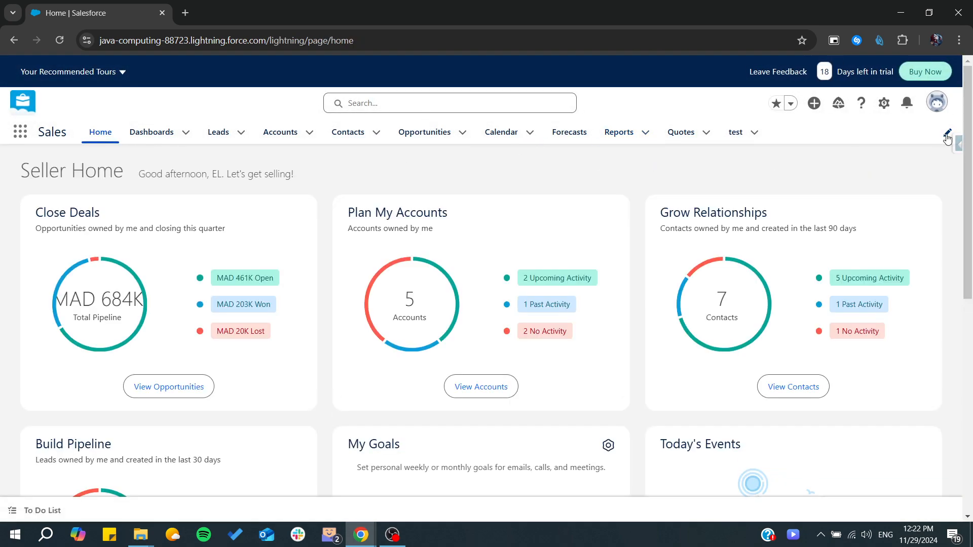
click(956, 143)
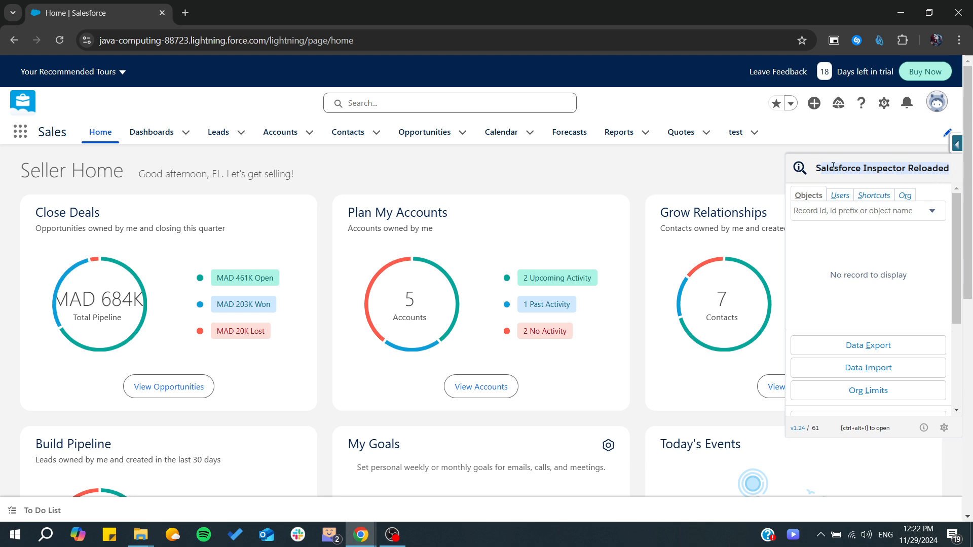
mouse_move(867, 345)
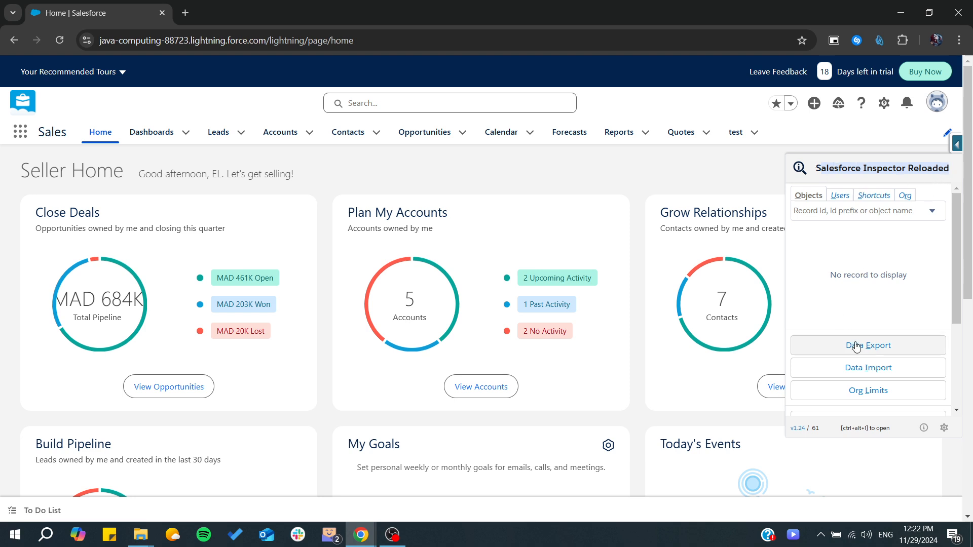
click(867, 211)
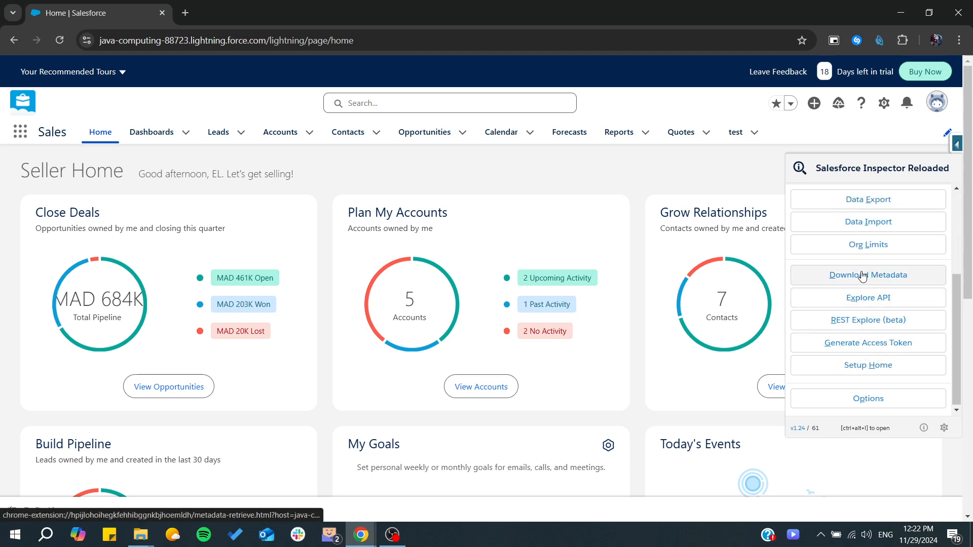
click(866, 199)
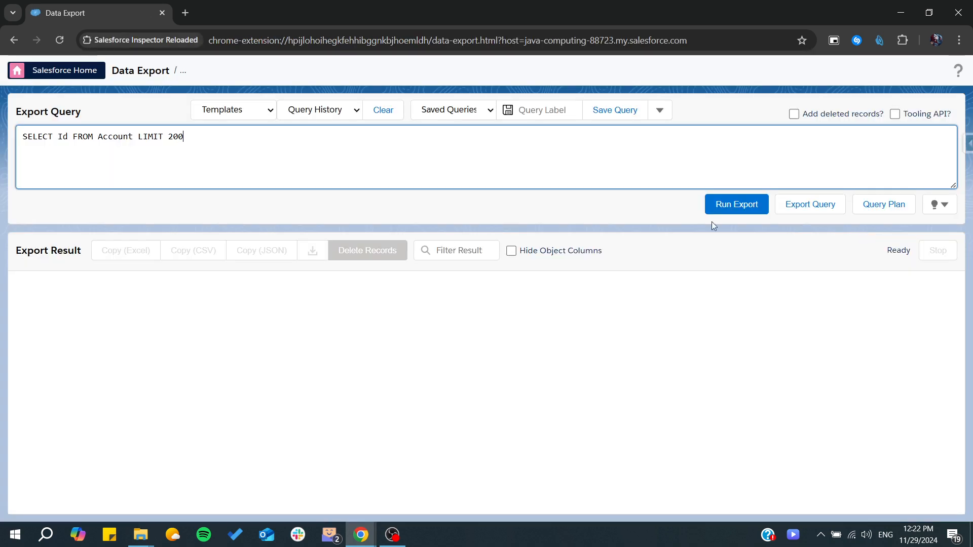
- Build 'SELECT Id FROM Contact' from the template and run it, getting a REST API not enabled error
click(233, 110)
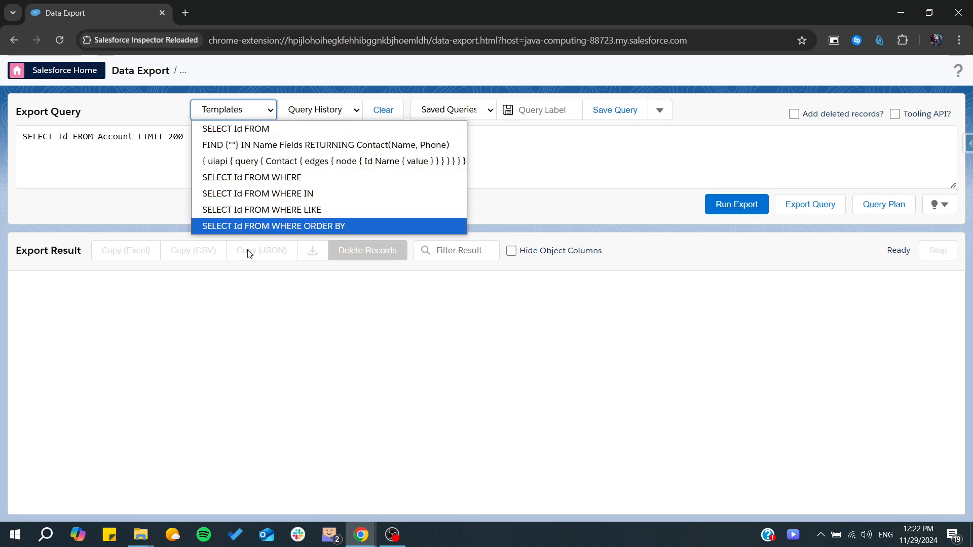
click(236, 128)
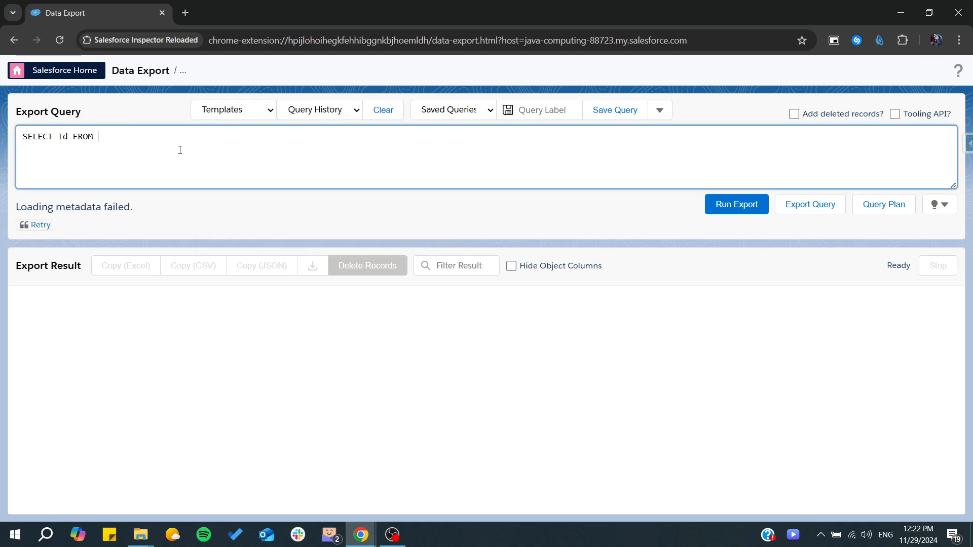
text(Conta)
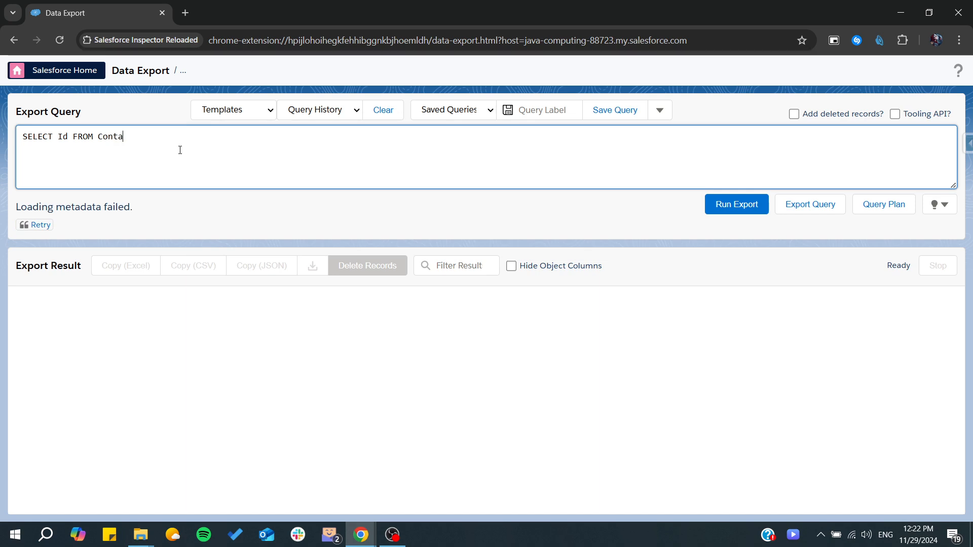
text(ct)
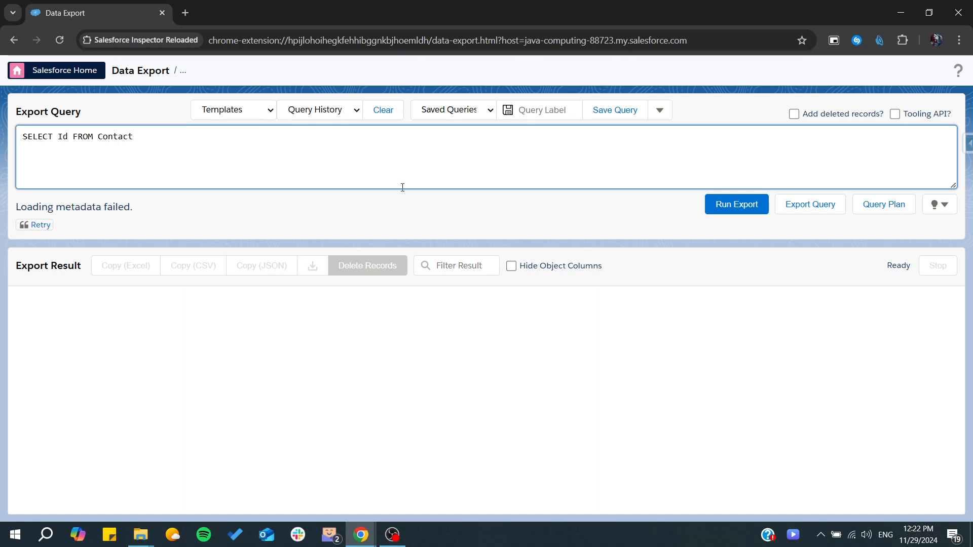
click(736, 204)
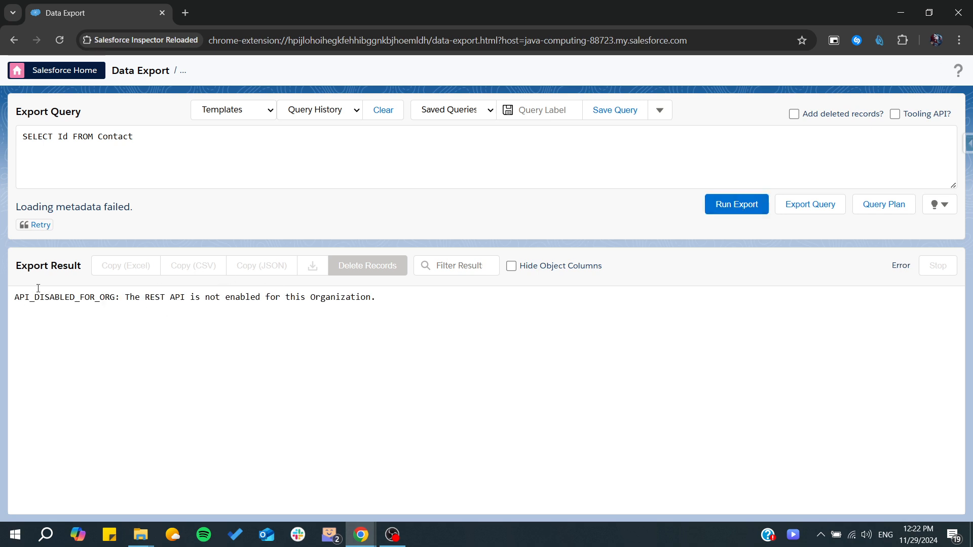
drag(18, 297, 375, 297)
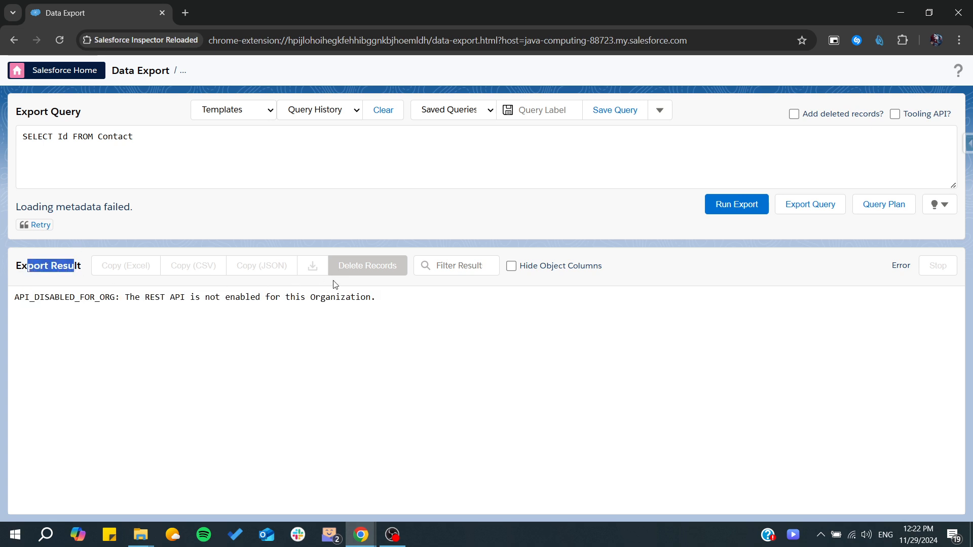
mouse_move(222, 287)
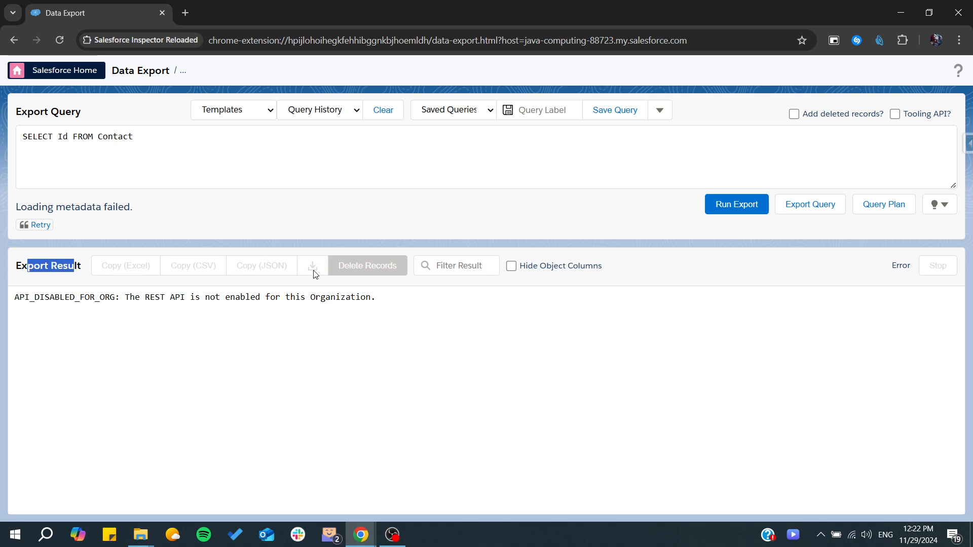
mouse_move(313, 266)
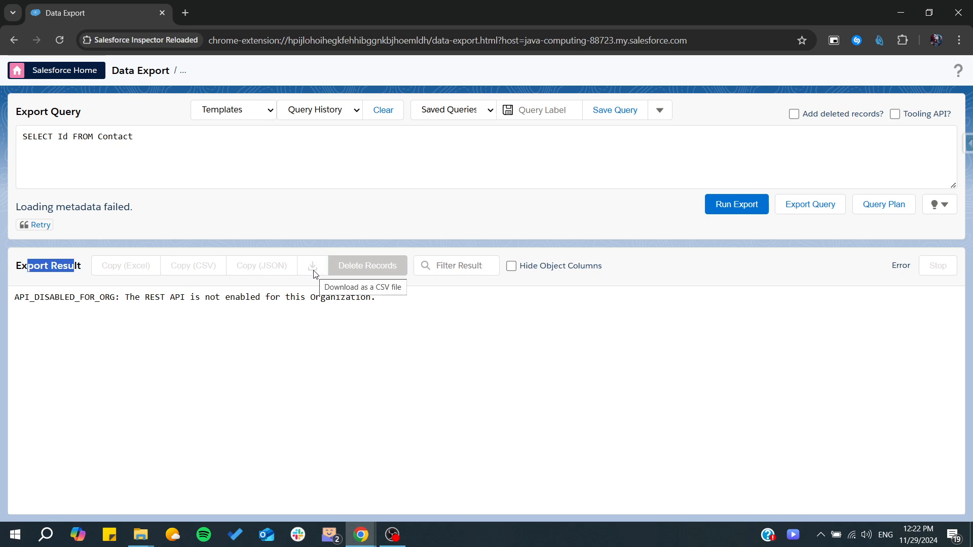
mouse_move(75, 73)
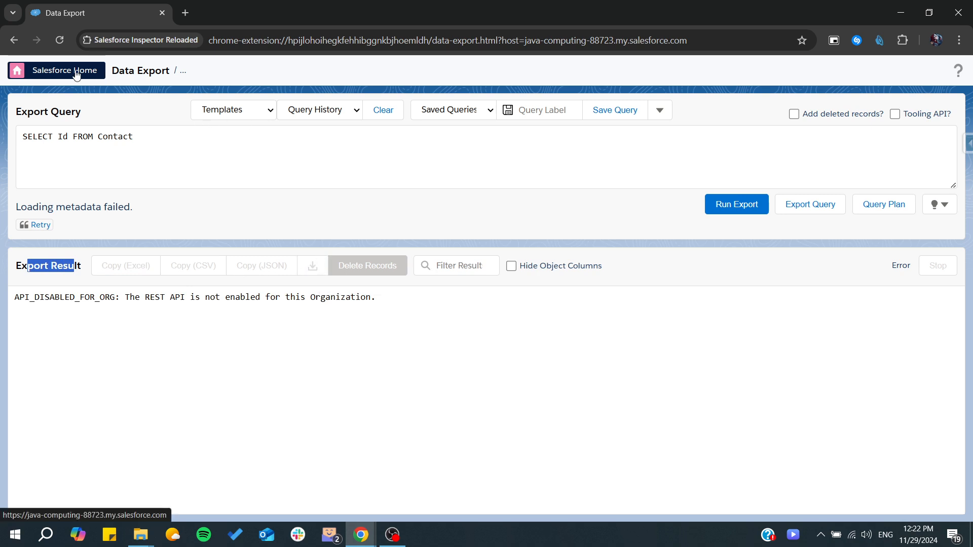